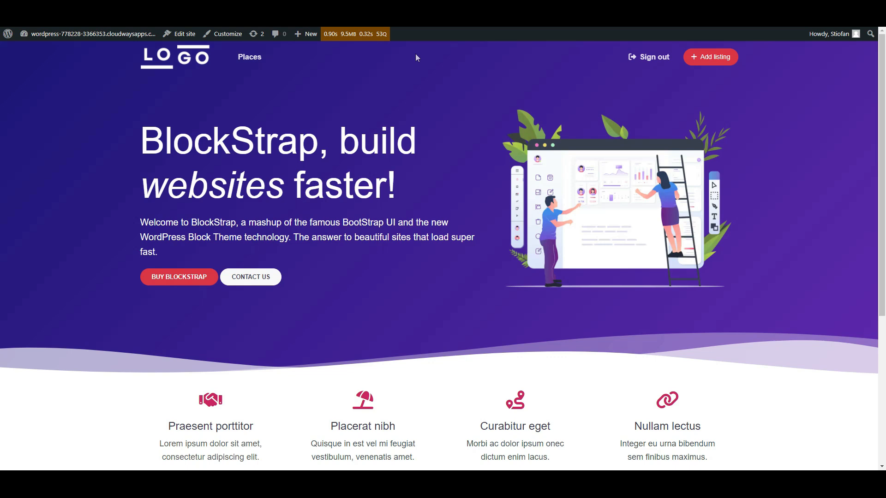
Open the front page in the Site Editor and edit the header template part from List View.
scroll("down", 3)
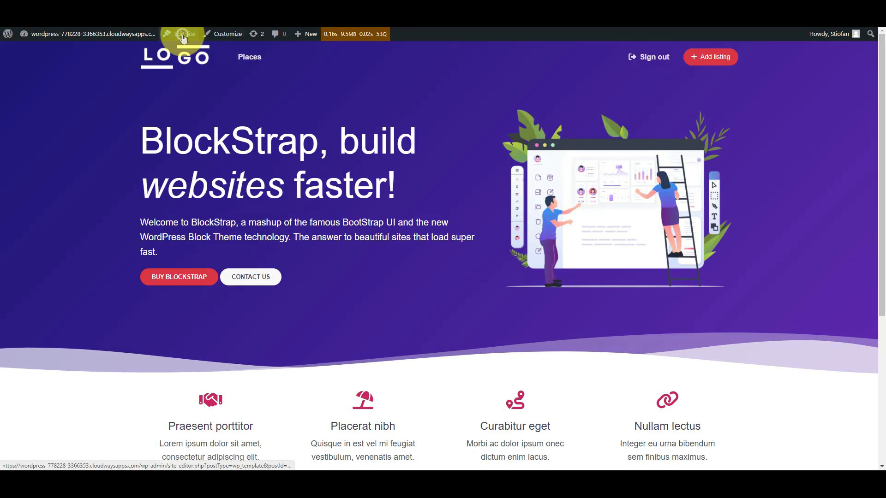
left_click(184, 34)
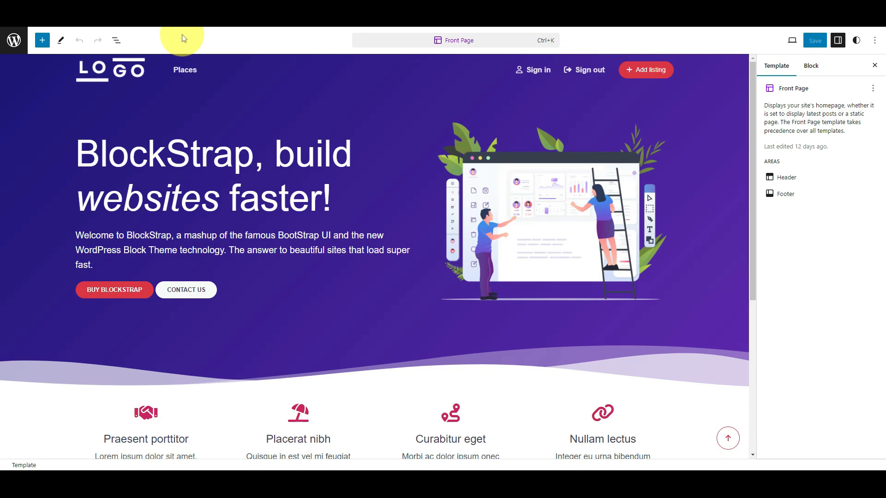
left_click(113, 39)
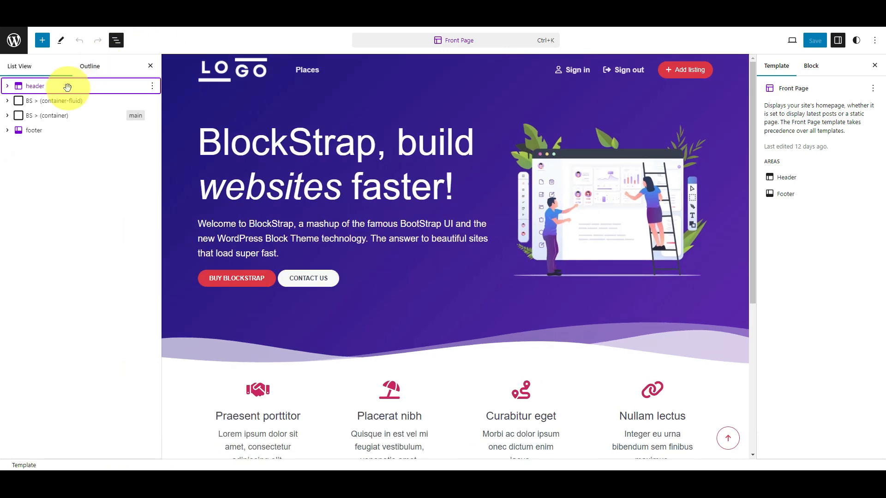
left_click(36, 86)
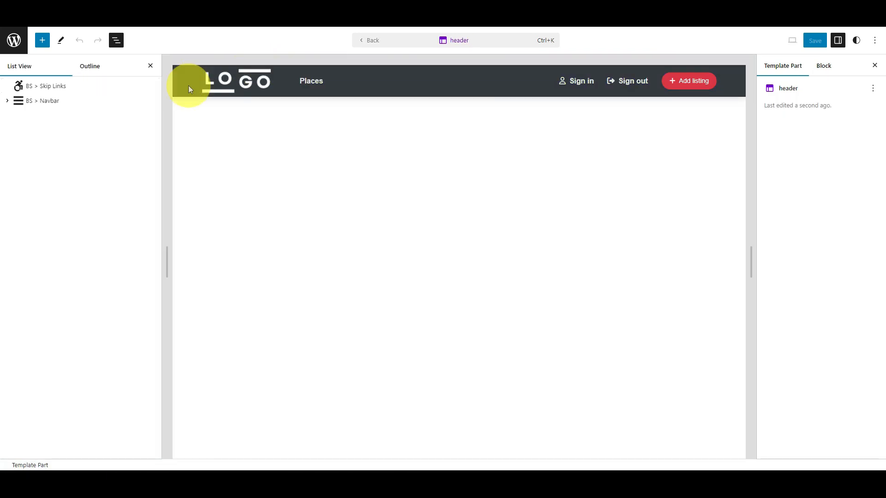
Give the BS Navbar a Light background and untick Transparent until scroll.
left_click(50, 101)
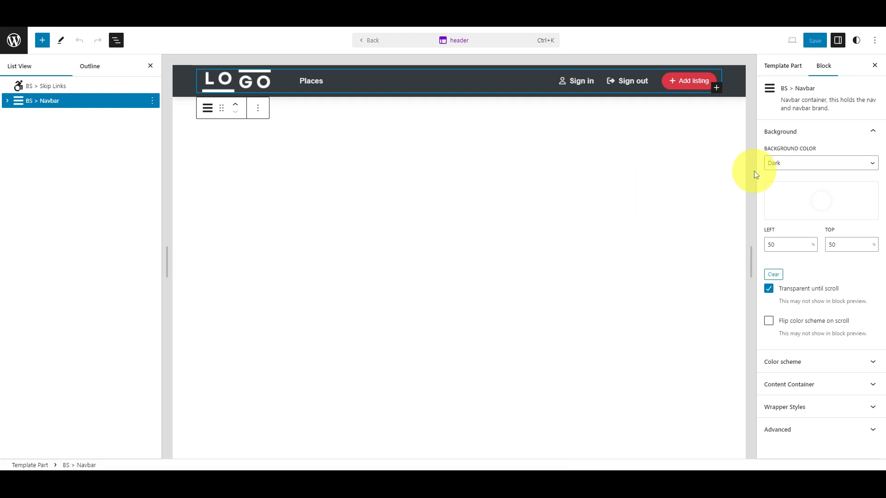
left_click(820, 163)
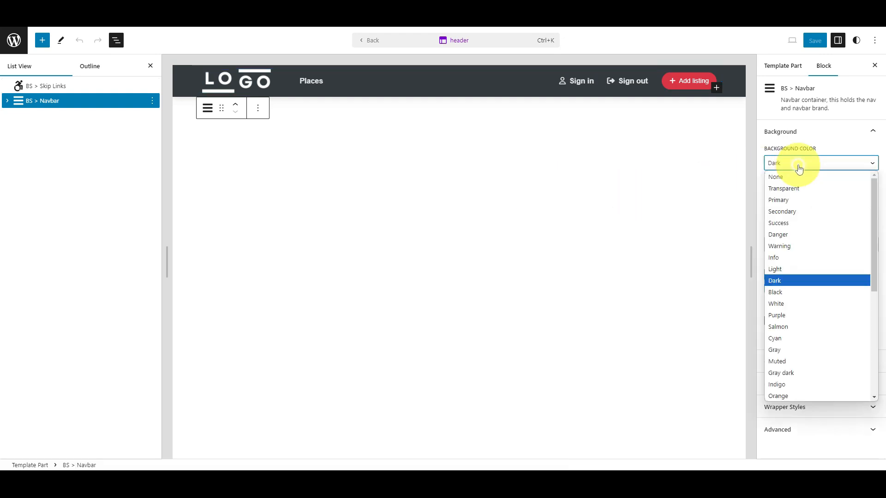
left_click(775, 269)
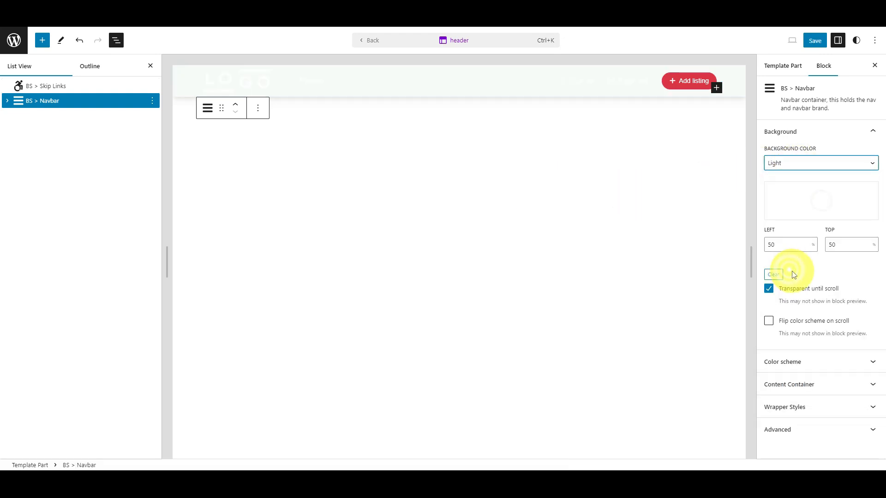
left_click(768, 289)
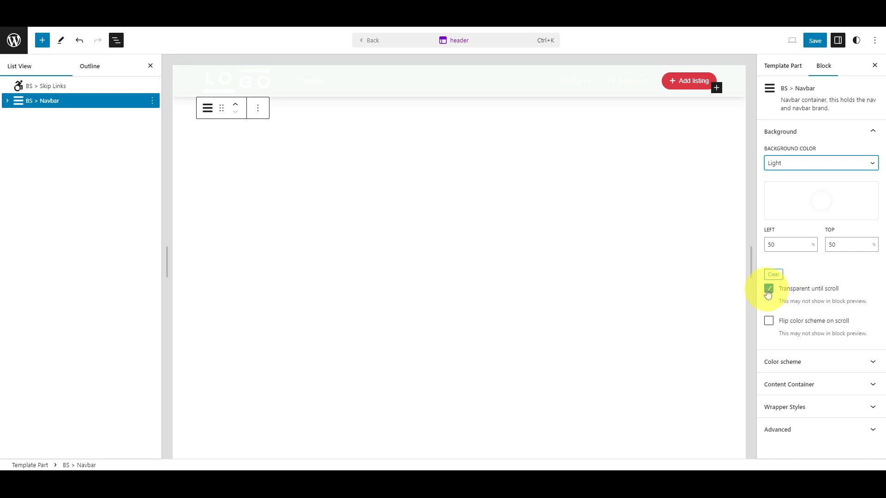
left_click(768, 289)
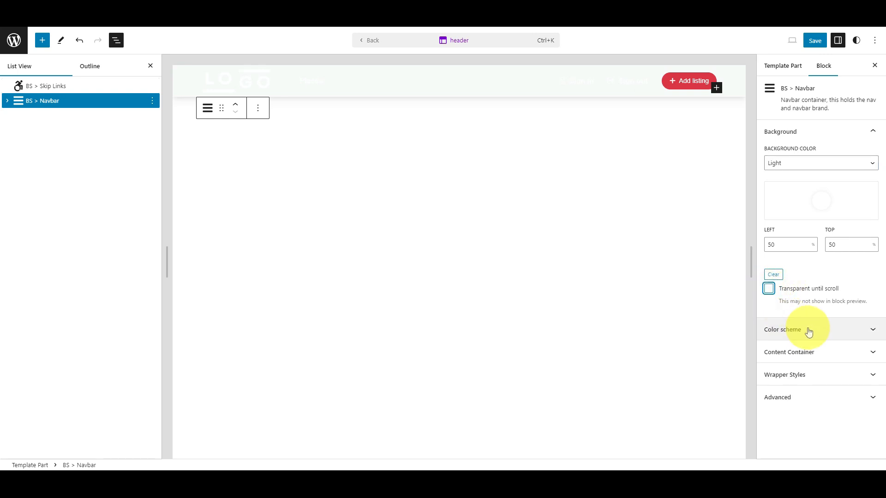
Set the navbar's Color scheme to Light and save the header.
left_click(809, 330)
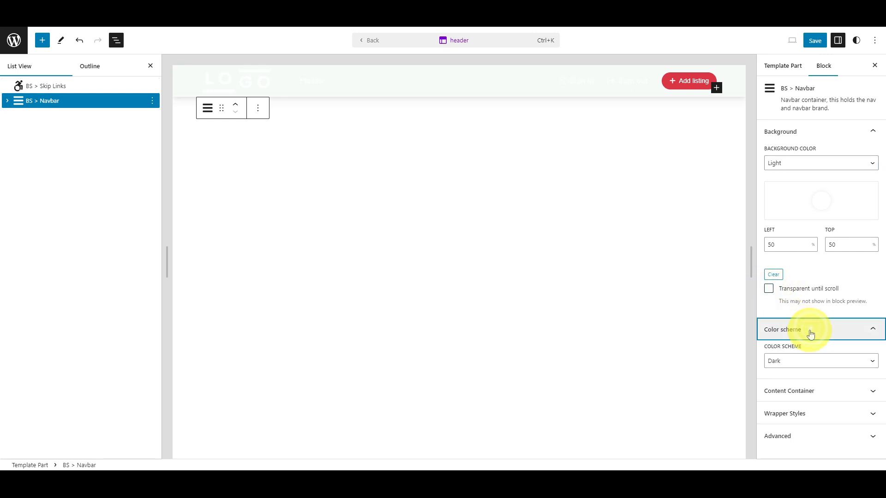
left_click(821, 361)
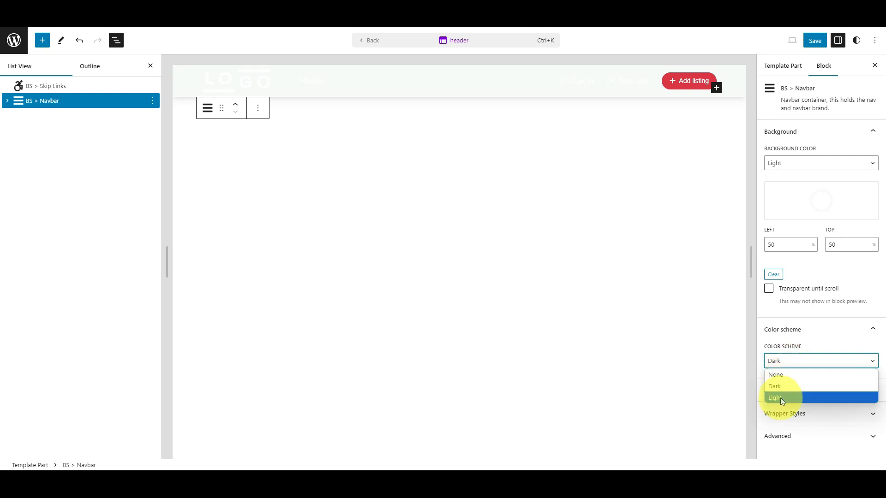
left_click(775, 398)
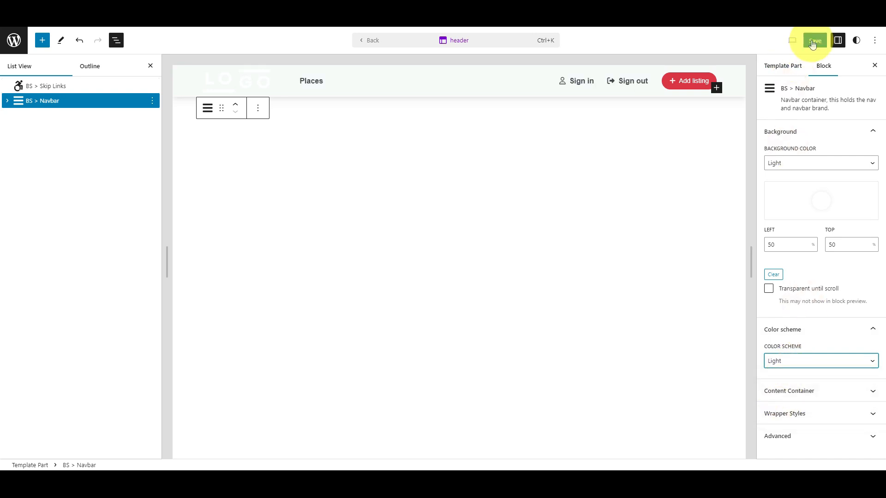
left_click(813, 41)
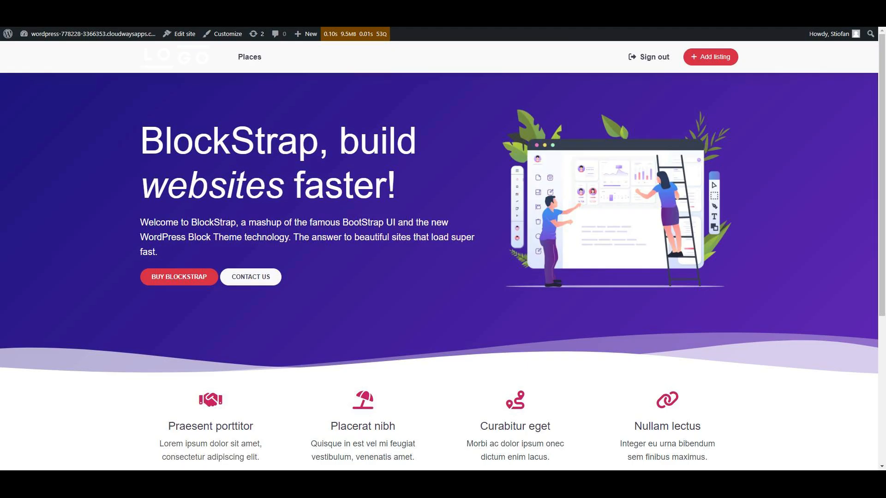